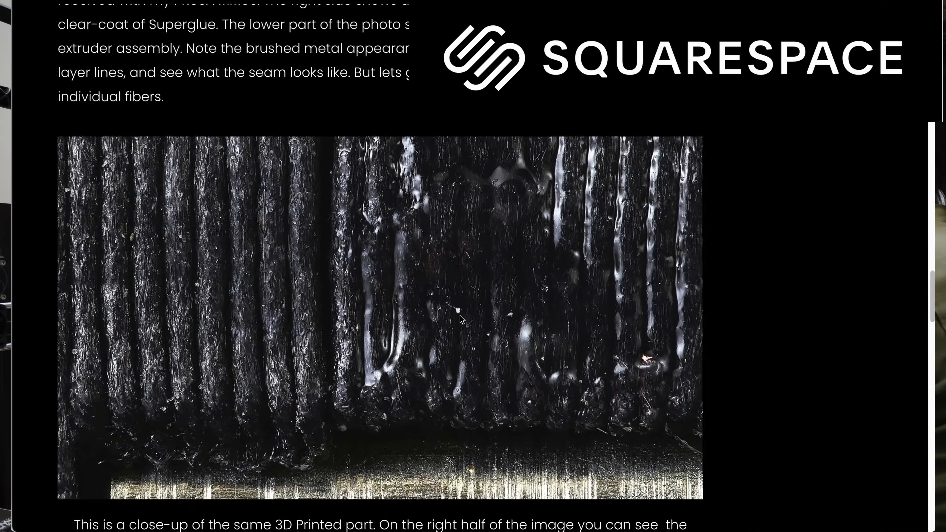
Step: Scroll the page to reach the Squarespace onboarding's first step, 'What's your site about?'
scroll("down", 3)
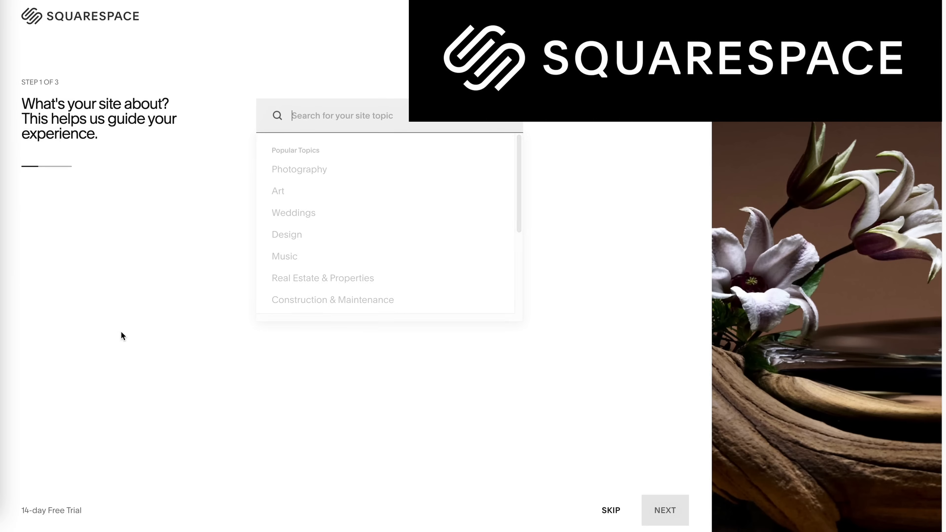
Step: Choose Consulting as the topic, add Send invoices to the goals, and continue to the templates
scroll("down", 3)
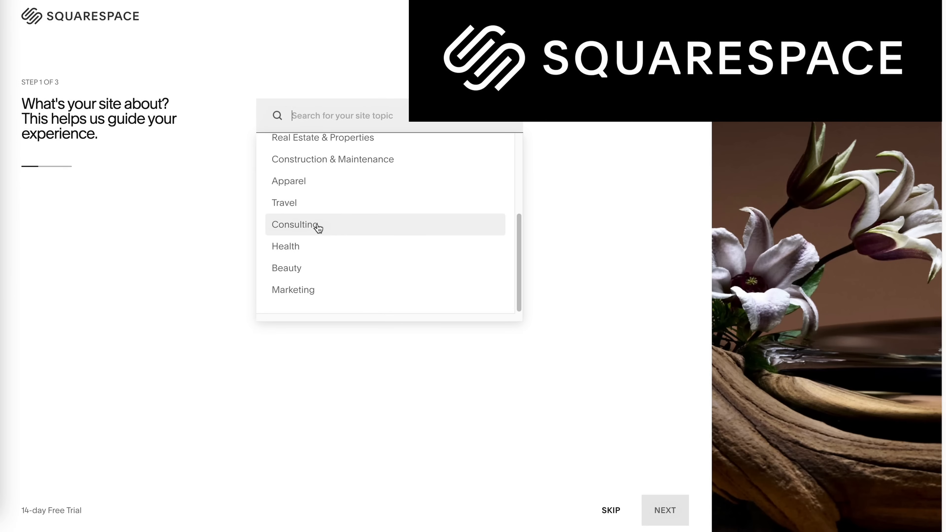
left_click(296, 225)
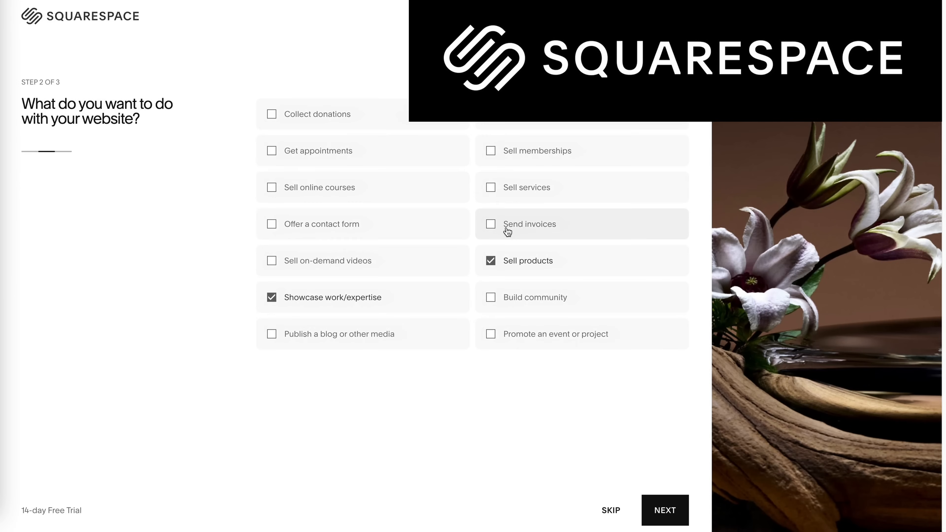
left_click(491, 224)
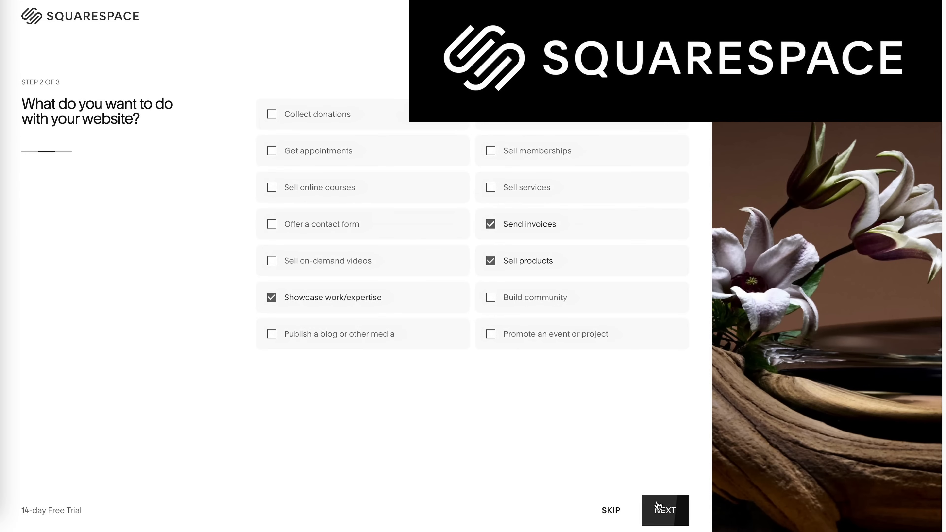
left_click(664, 510)
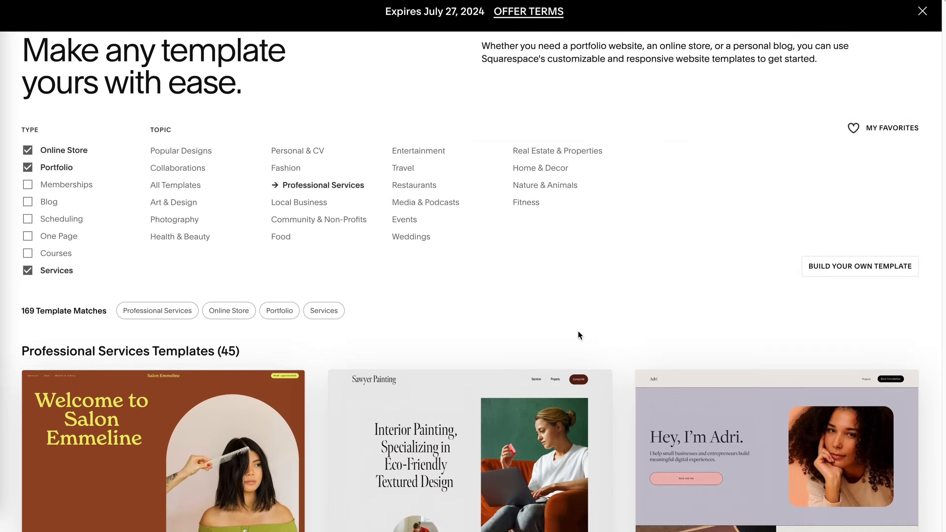
Step: Scroll through the Professional Services template results such as Emmeline, Sawyer and Adri
scroll("down", 3)
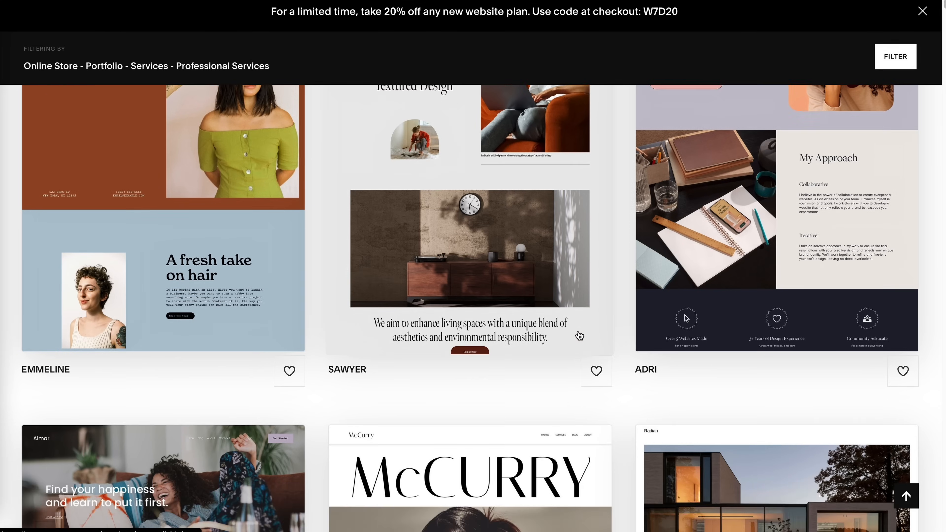